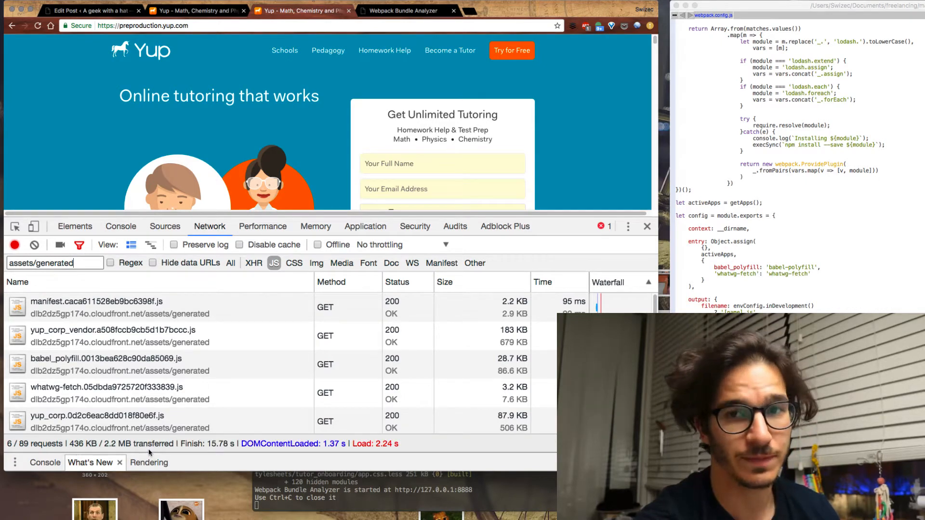
# Step: Show the yup_corp_vendor.js treemap, with lodash.js and moment's locale folder dominating node_modules
pyautogui.click(403, 10)
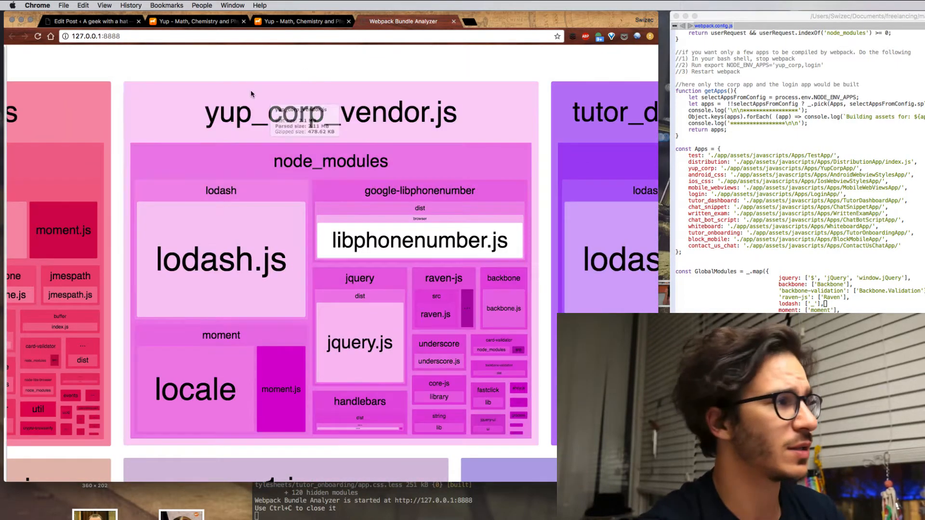
pyautogui.moveTo(206, 207)
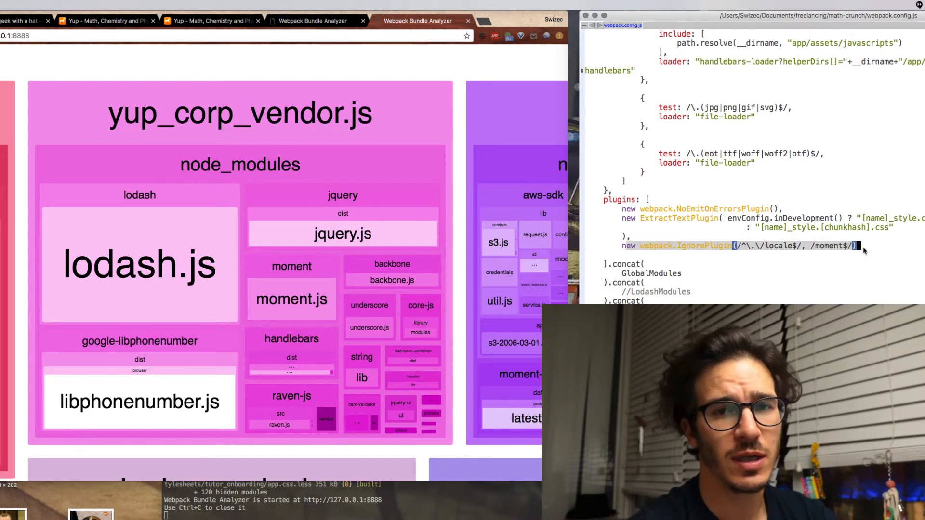
pyautogui.moveTo(386, 80)
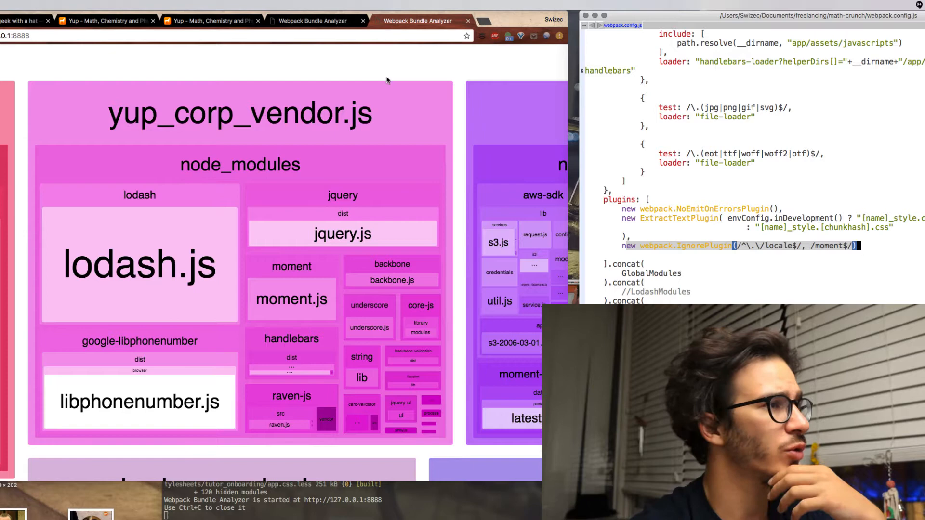
pyautogui.moveTo(281, 130)
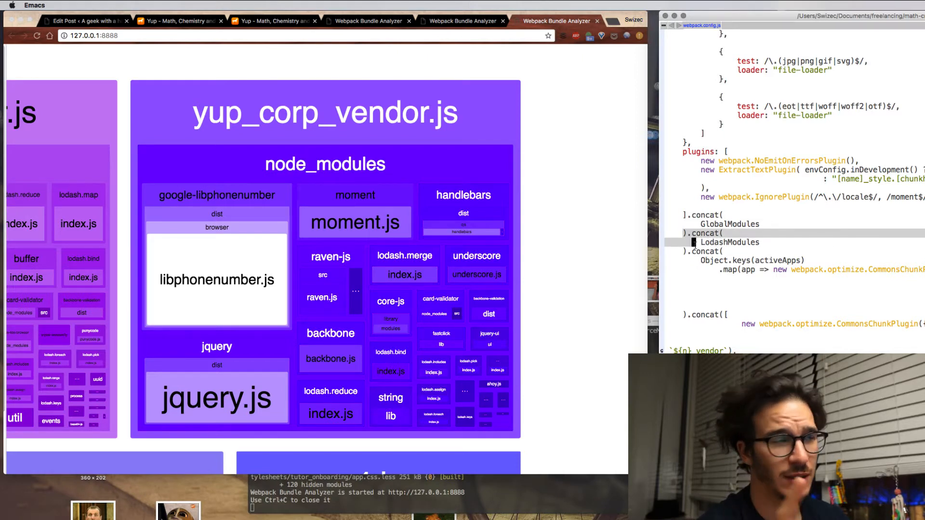
pyautogui.moveTo(320, 98)
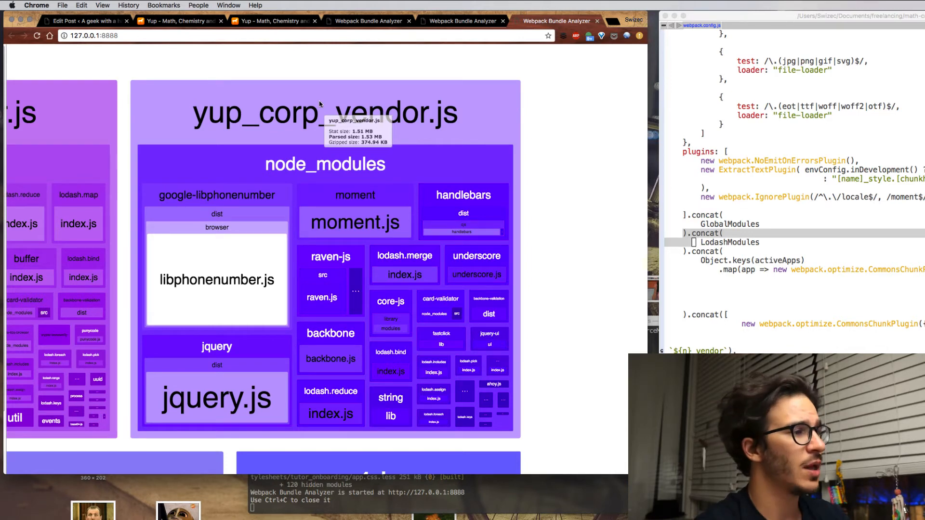
pyautogui.moveTo(363, 325)
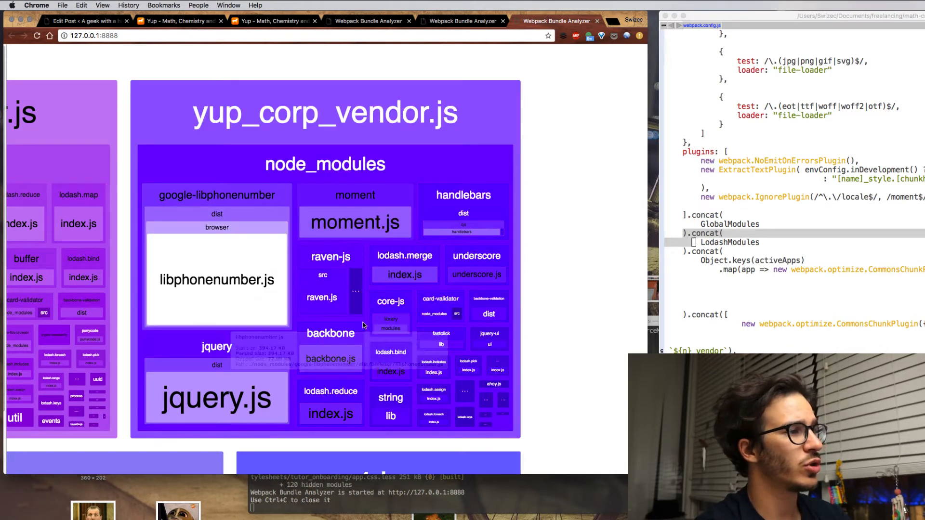
pyautogui.moveTo(476, 255)
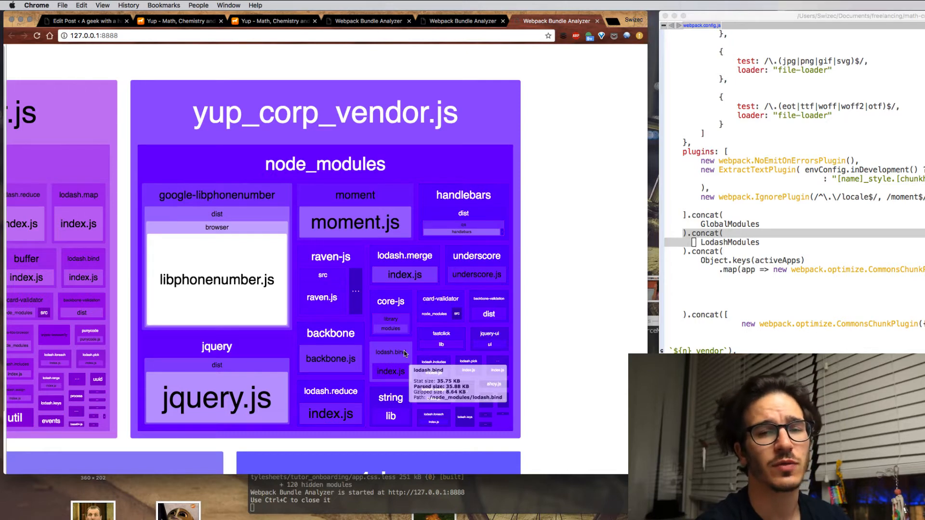
pyautogui.moveTo(239, 188)
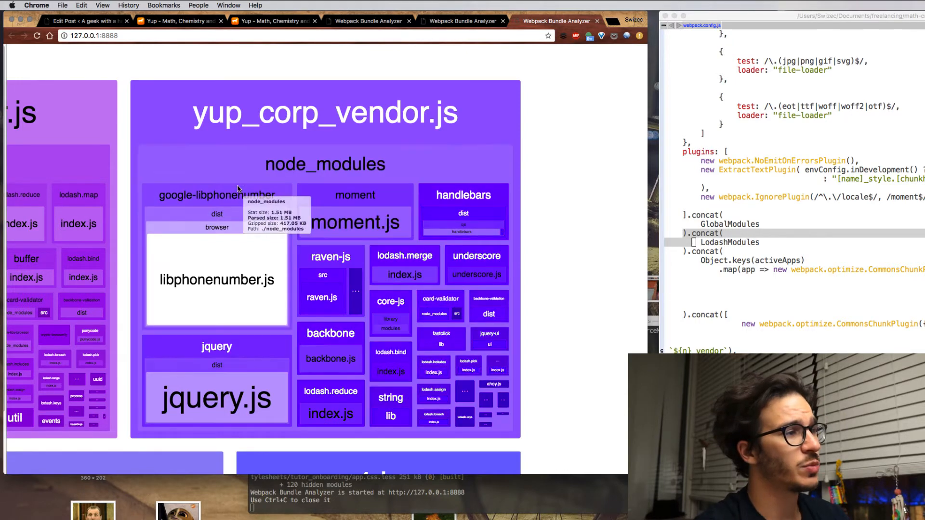
pyautogui.moveTo(236, 197)
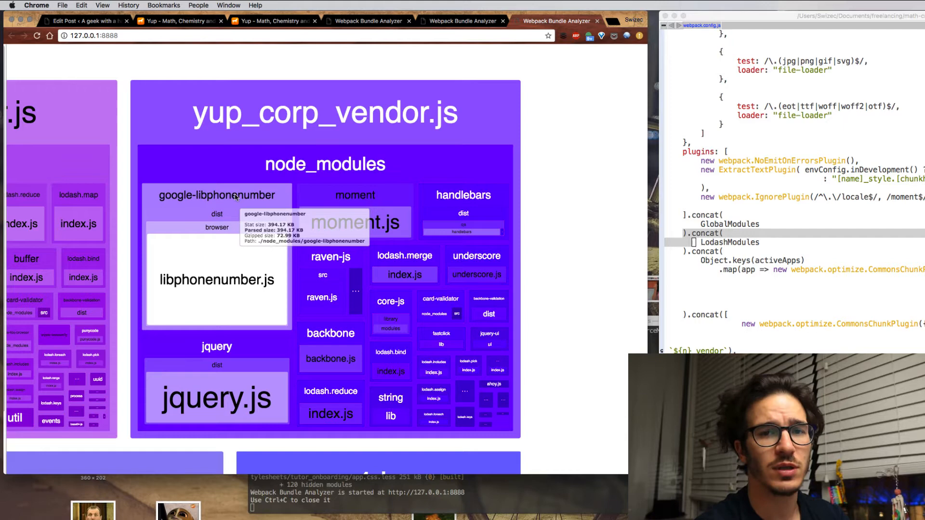